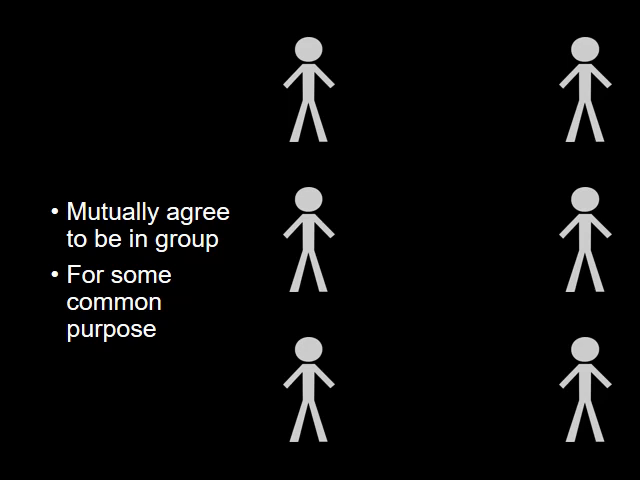
key(Right)
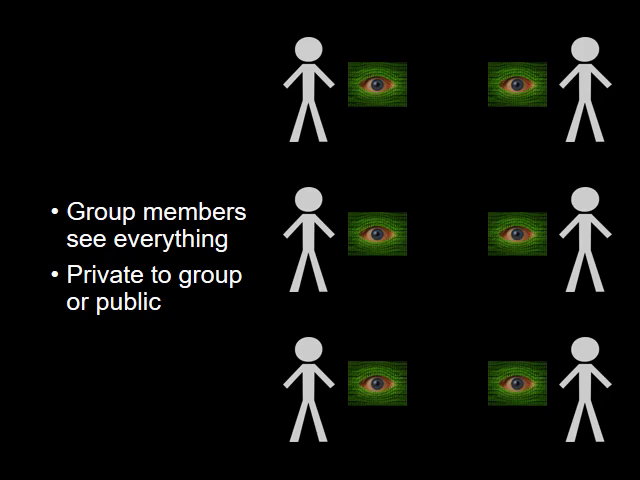
key(Right)
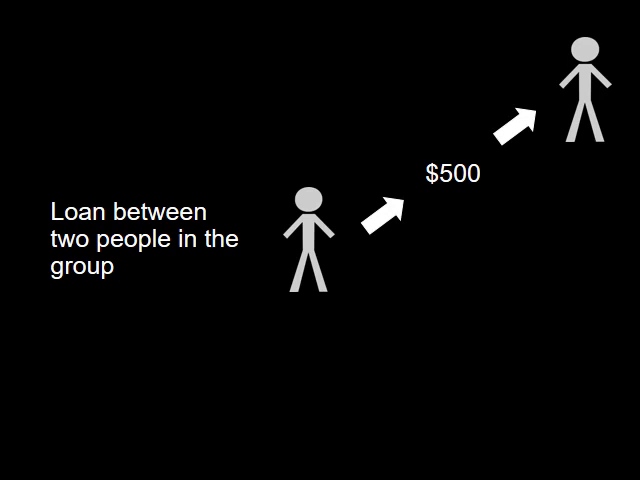
key(Right)
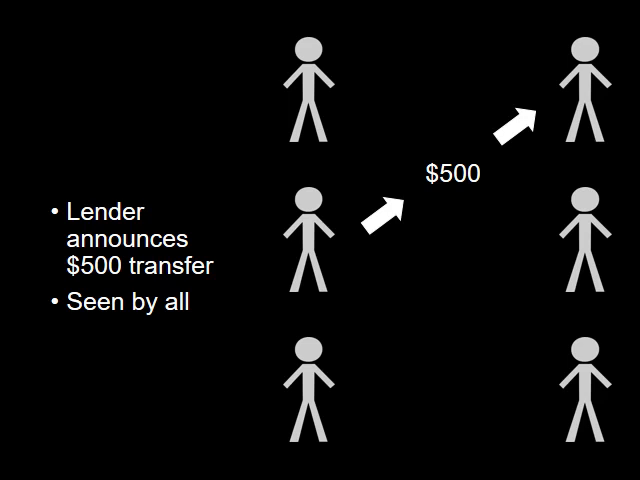
key(Right)
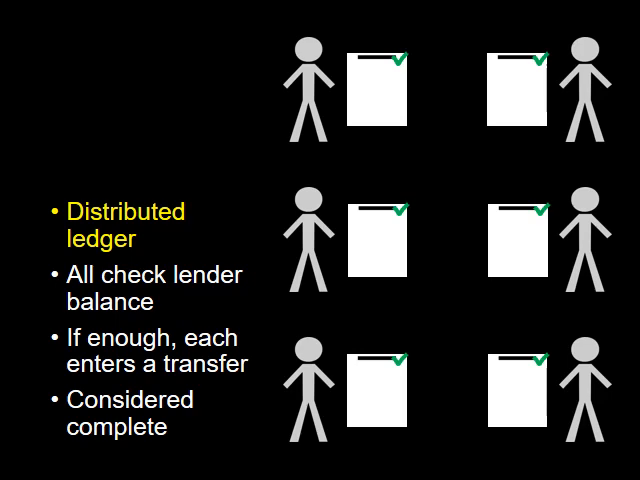
key(Right)
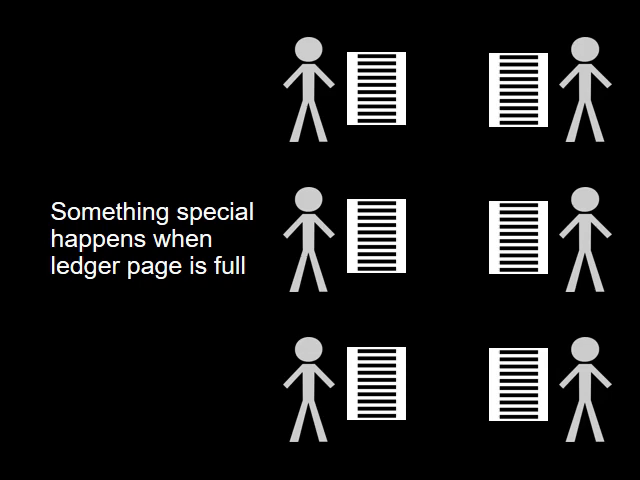
key(Right)
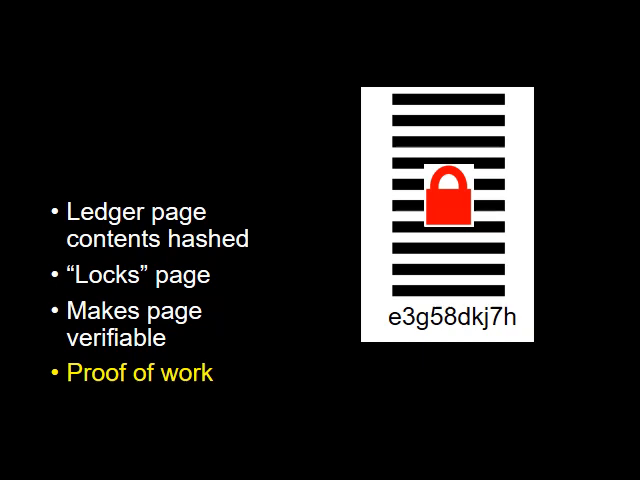
key(Right)
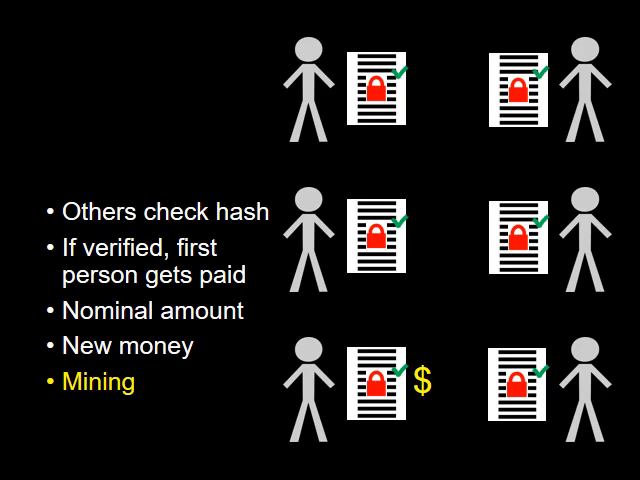
key(Right)
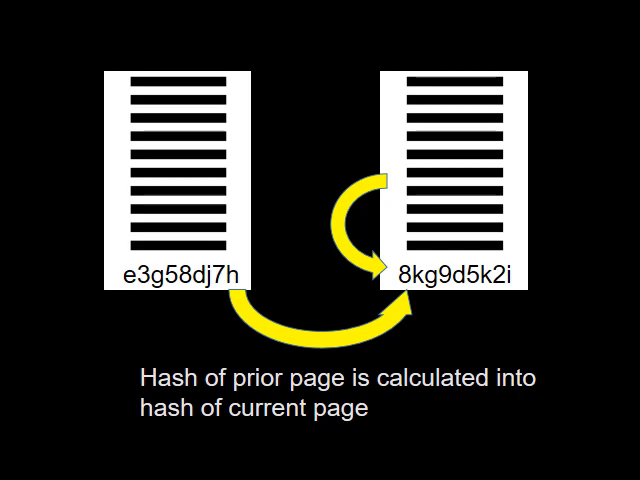
key(Right)
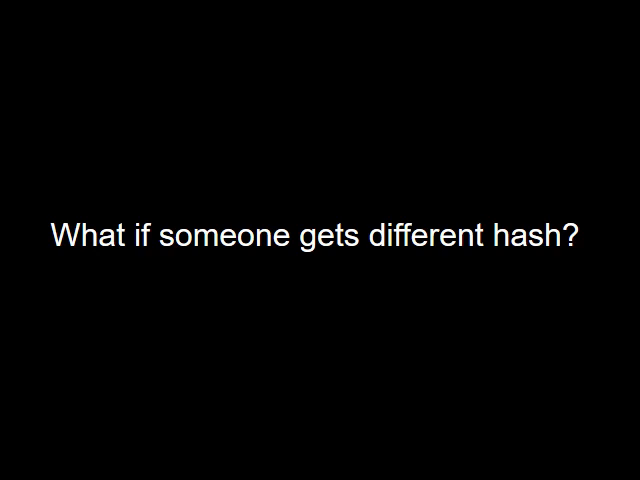
key(Right)
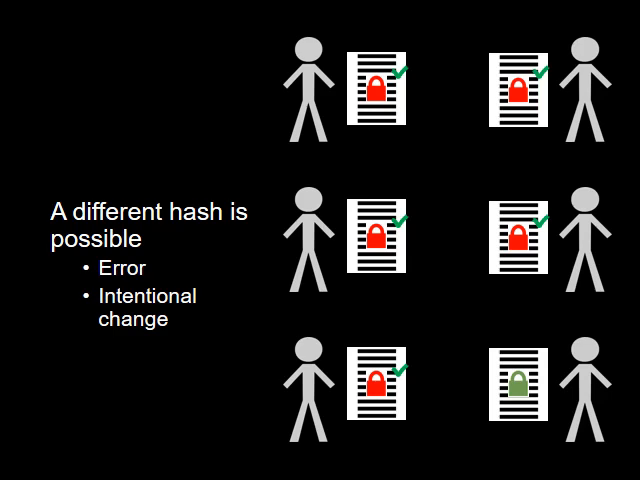
key(Right)
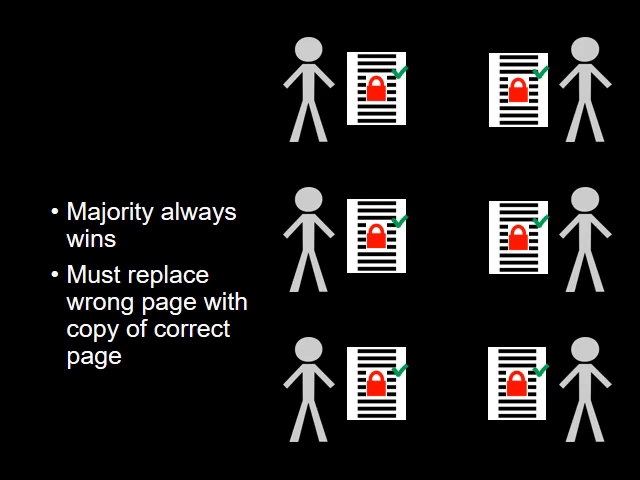
key(Right)
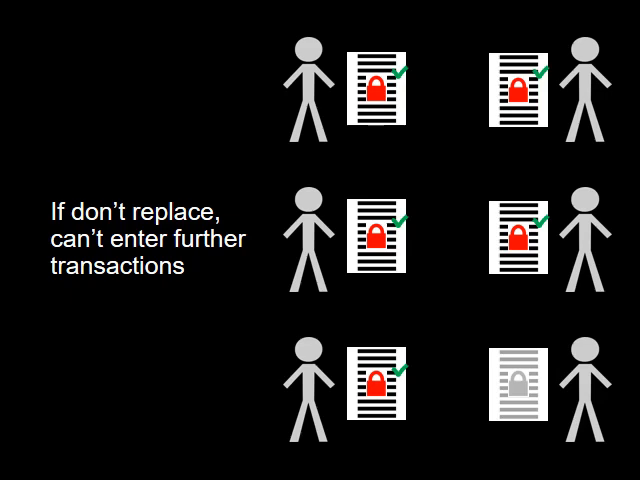
key(Right)
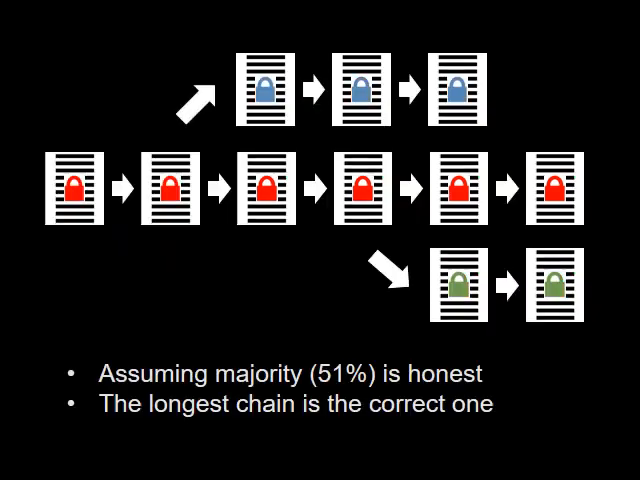